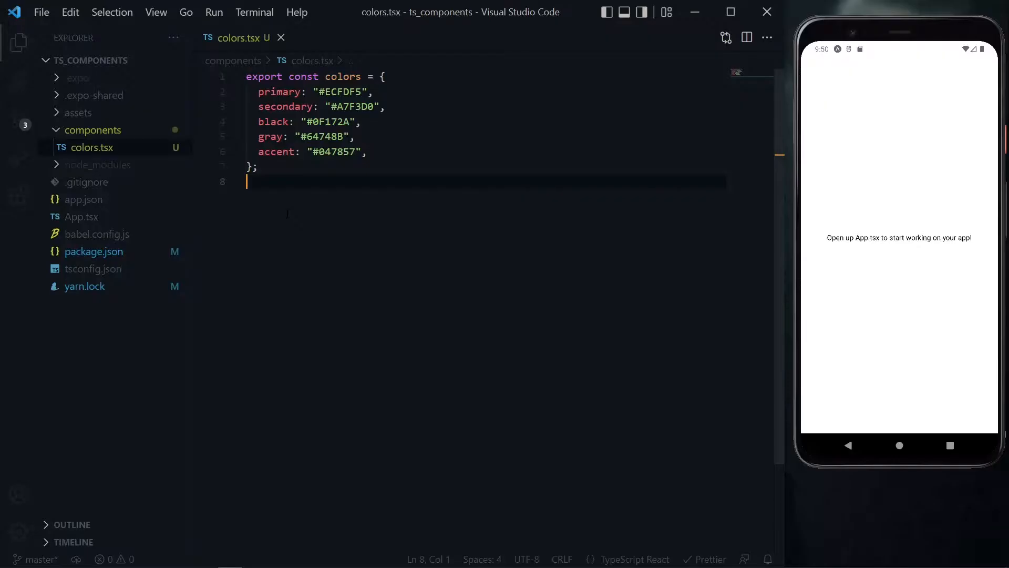
# Create a Containers folder inside components for the new MainContainer.tsx file
pyautogui.click(124, 60)
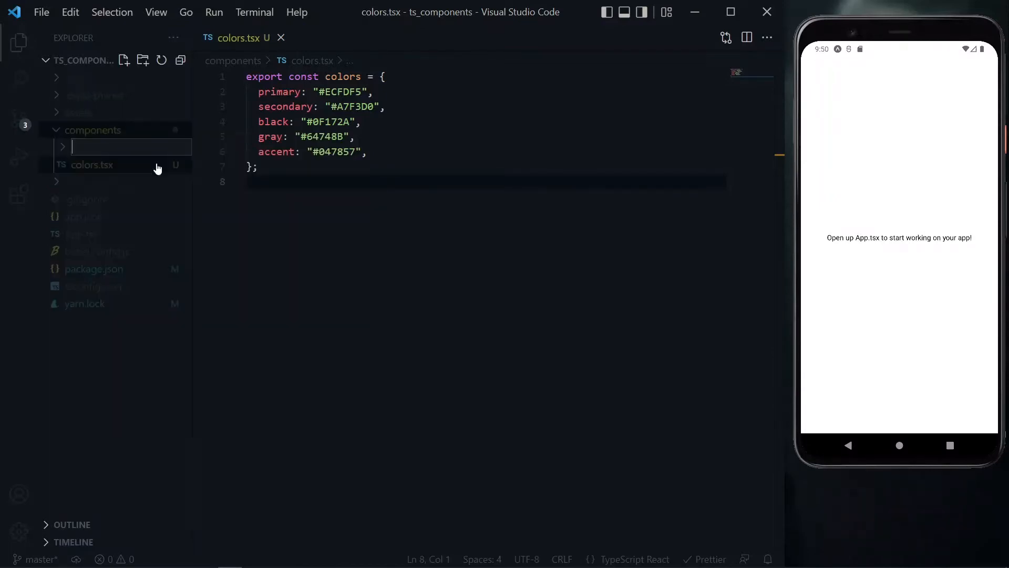
pyautogui.write('Containers')
pyautogui.write("import React from 'react';")
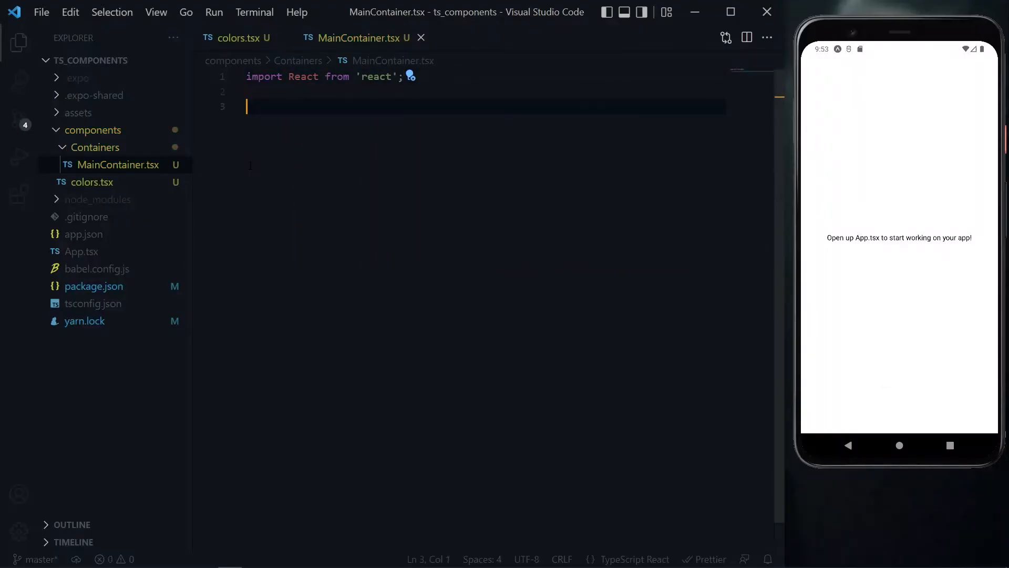
# Declare MainContainer as a FunctionComponent arrow function and begin the styled import
pyautogui.write('const MainContainer = () => {')
pyautogui.click(333, 76)
pyautogui.write(', {')
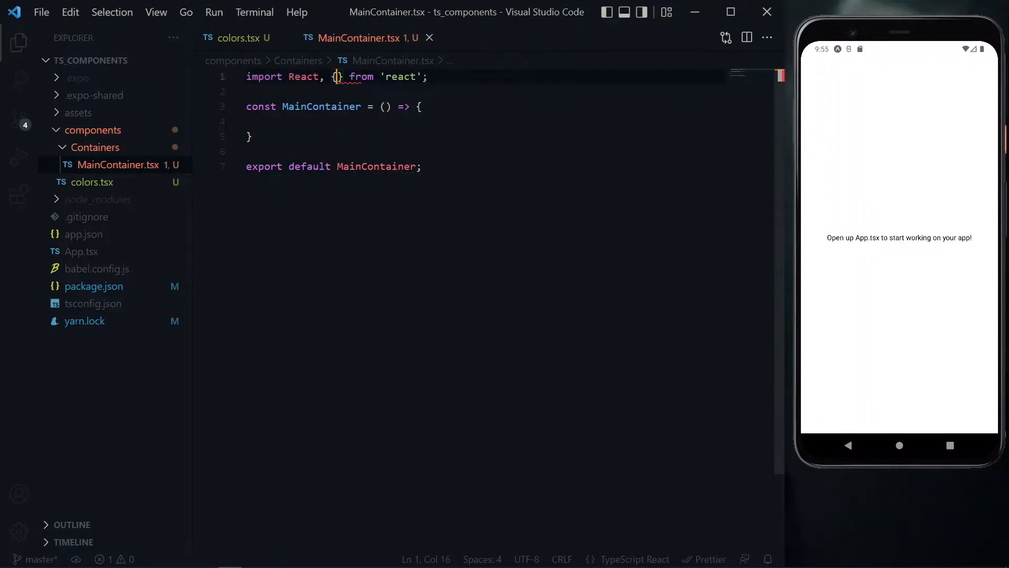
pyautogui.write('FunctionComponent')
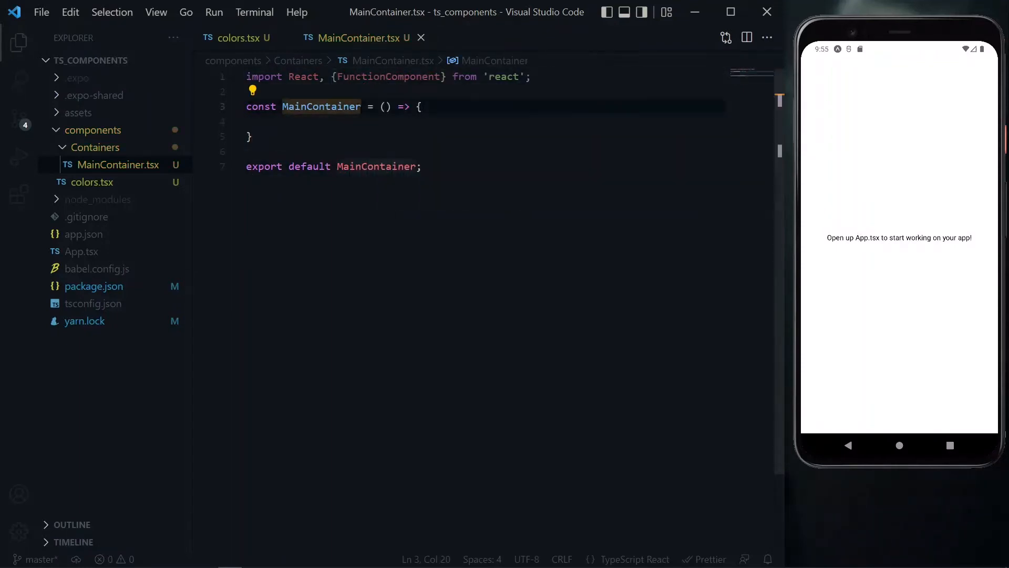
pyautogui.write(': FunctionComponent')
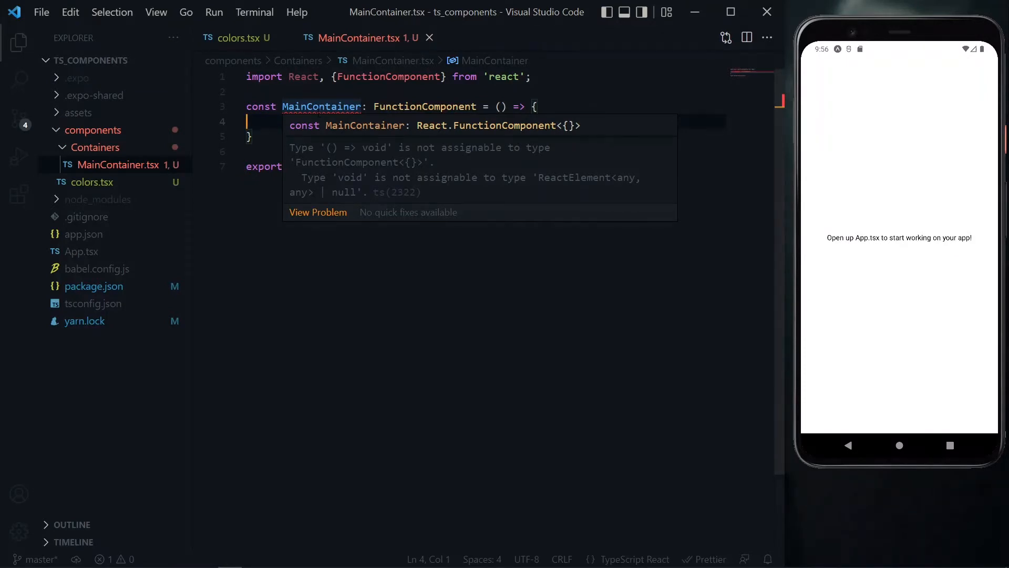
pyautogui.write("import styled from '")
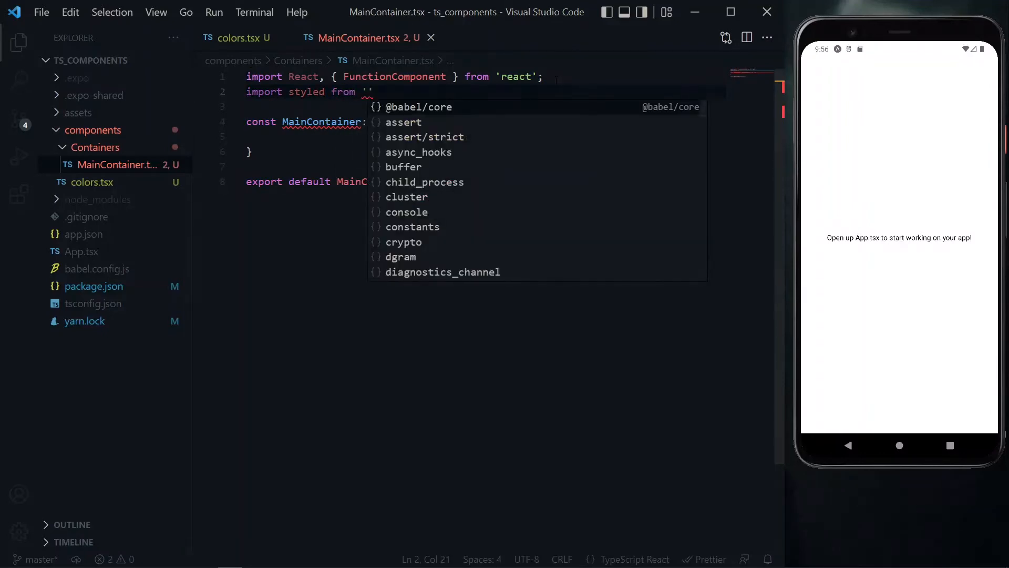
# Import styled from styled-components/native and start the StyledView constant
pyautogui.write('styled-components/native')
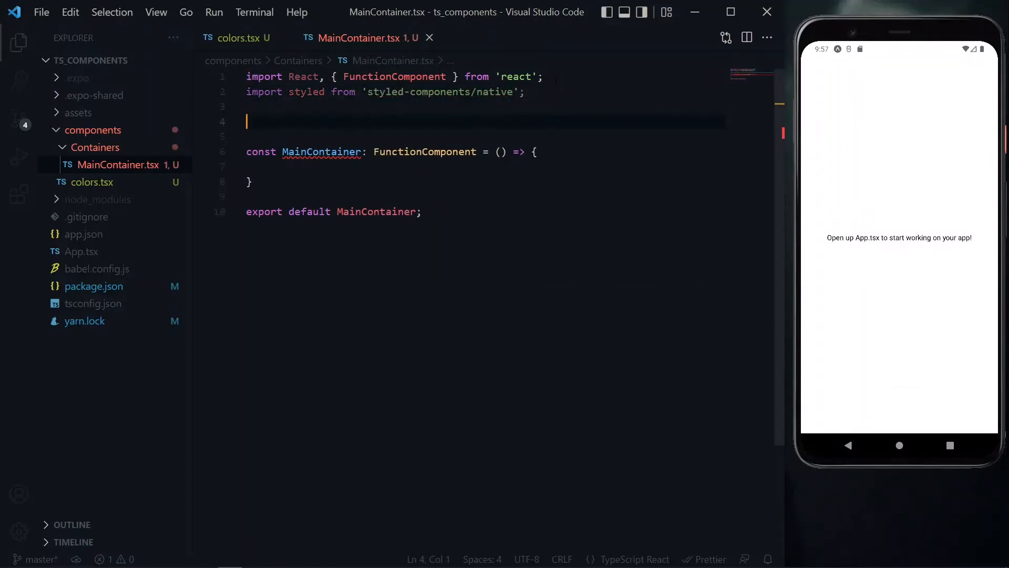
pyautogui.write('const StyledView = styled.View`')
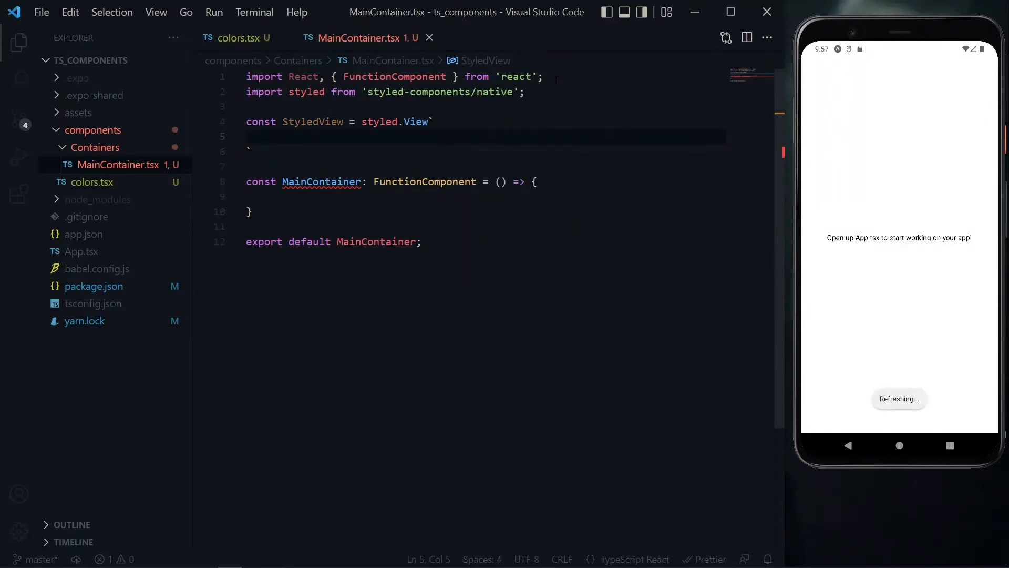
# Style StyledView with flex: 1, padding 25px, padding-top 40px and ${primary} background-color
pyautogui.write('flex: 1;')
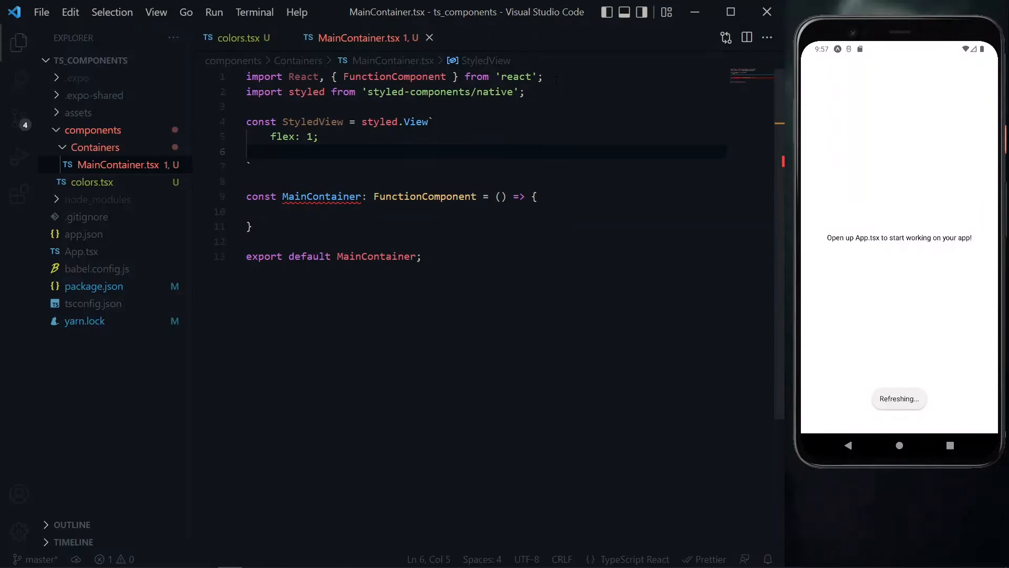
pyautogui.write('padding')
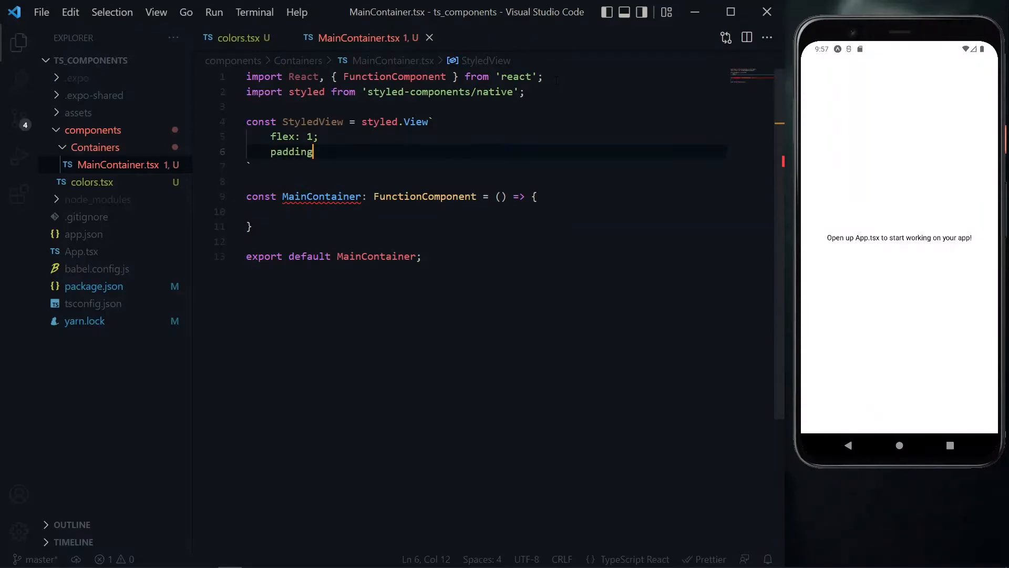
pyautogui.write(': 25px;')
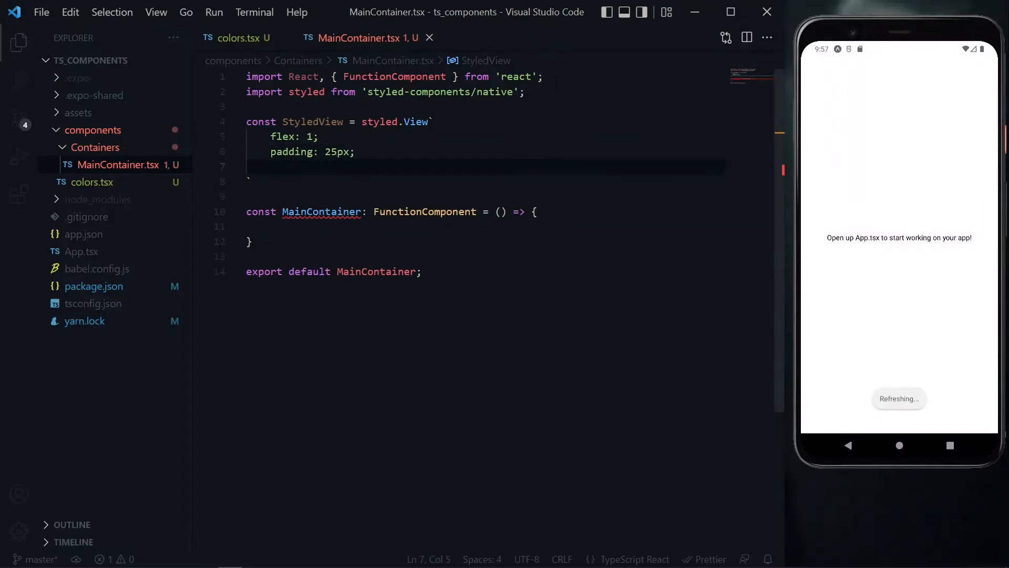
pyautogui.write('padding-top')
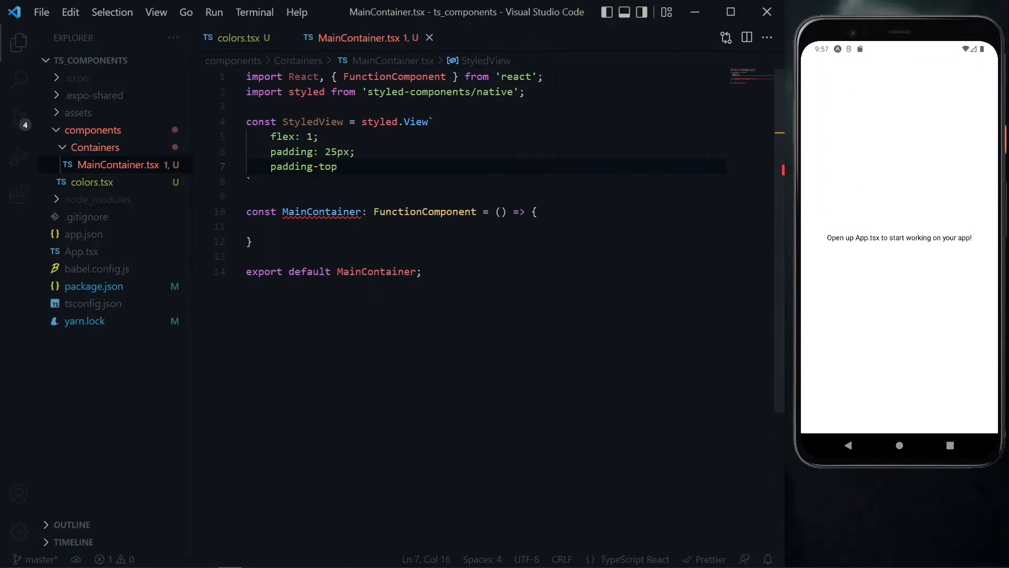
pyautogui.write('40px;')
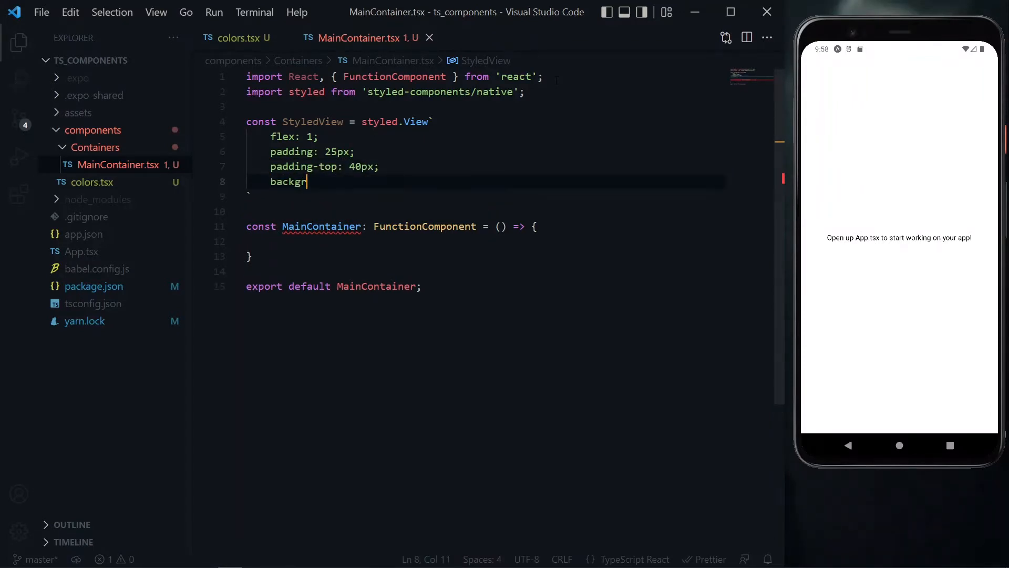
pyautogui.write('ound-color: ${primary};')
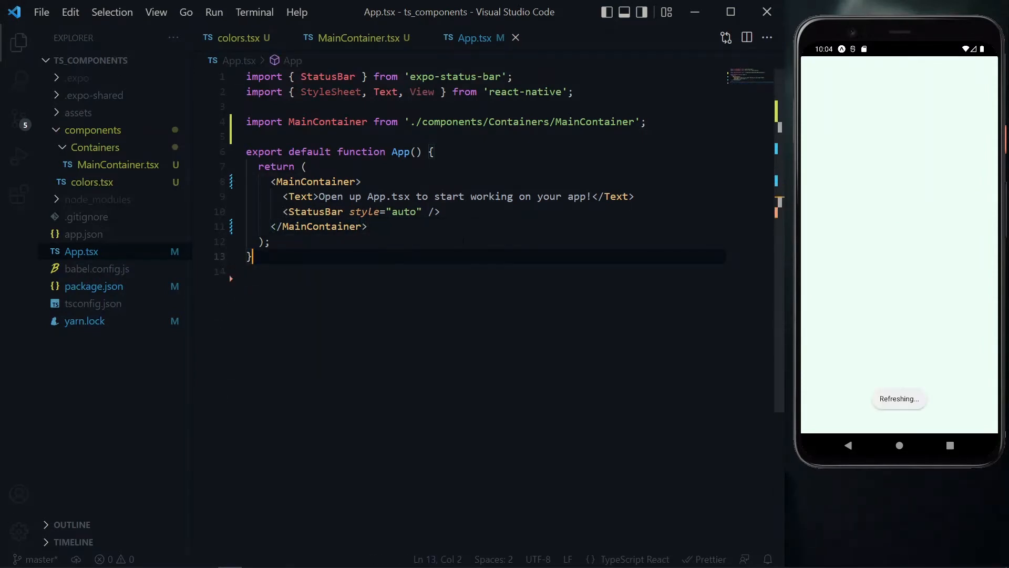
# Return to MainContainer.tsx after wrapping App.tsx content in MainContainer
pyautogui.click(354, 37)
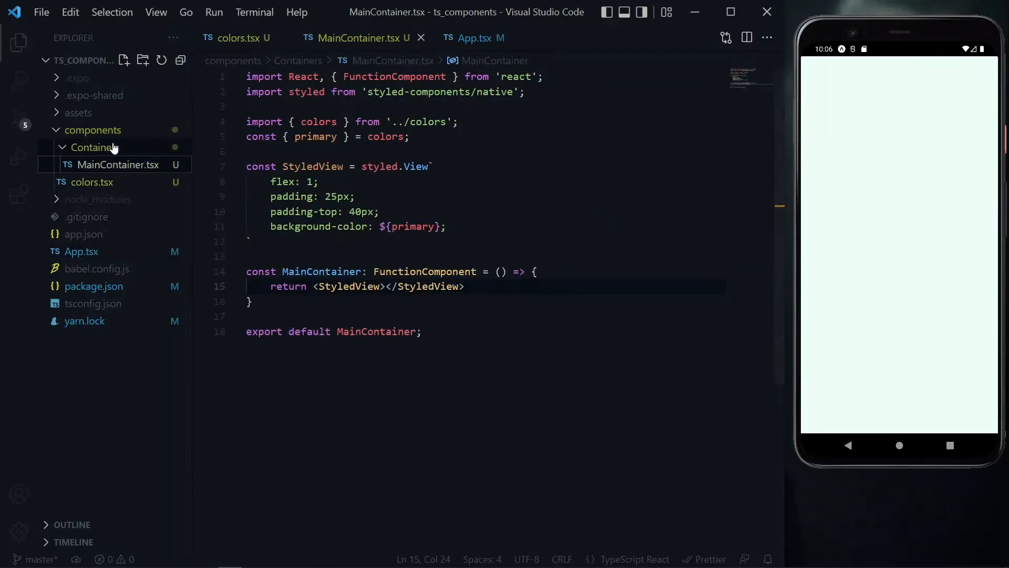
# Create types.tsx exporting ContainerProps with a ReactNode children property imported from react
pyautogui.write('typ')
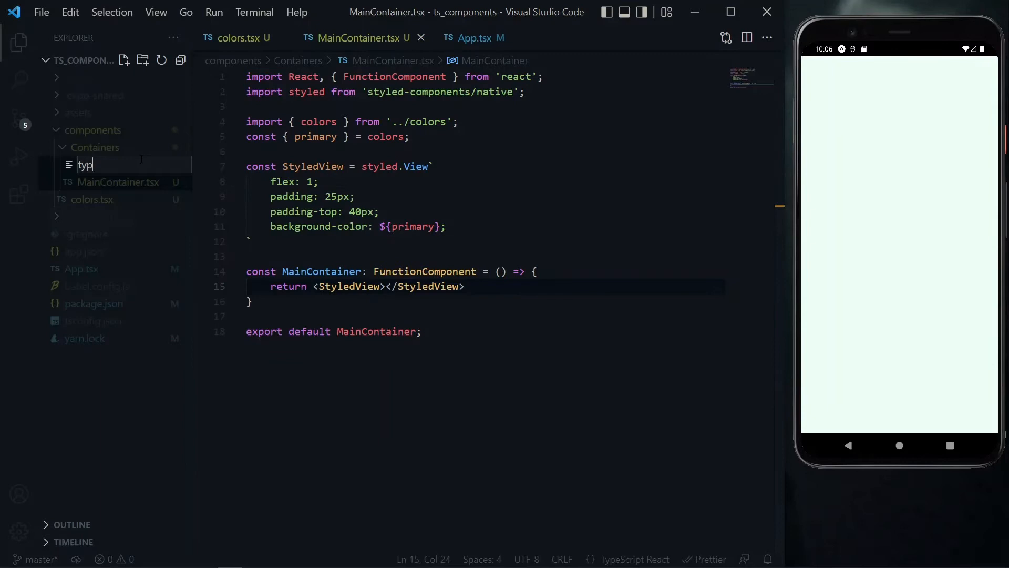
pyautogui.press('Enter')
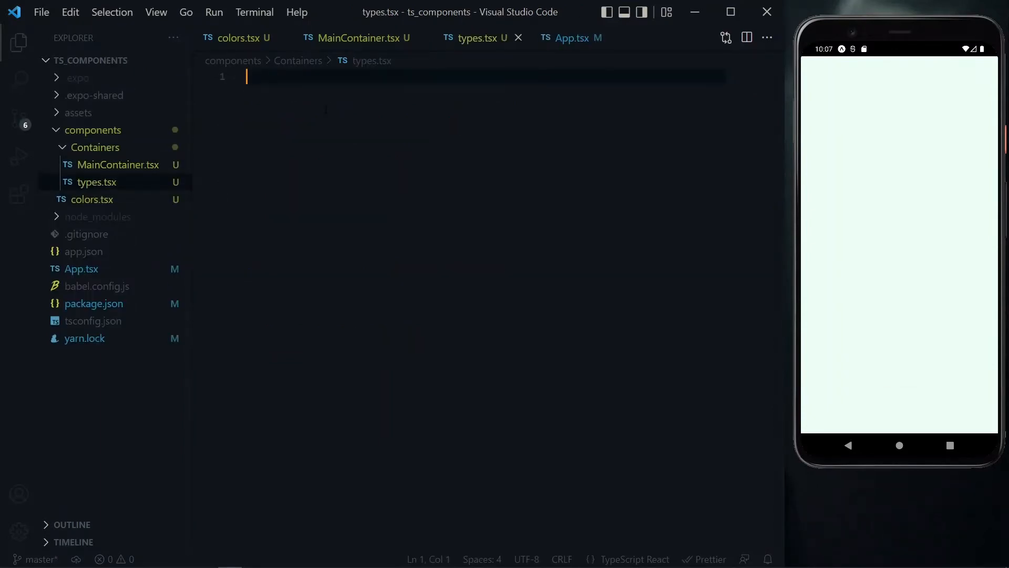
pyautogui.write('interface ContainerProps {')
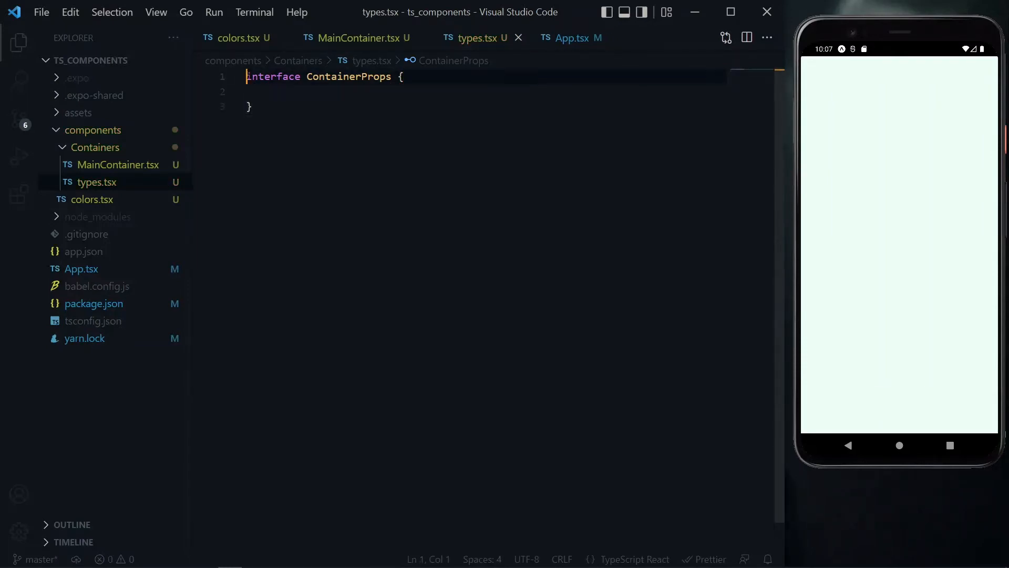
pyautogui.write('export')
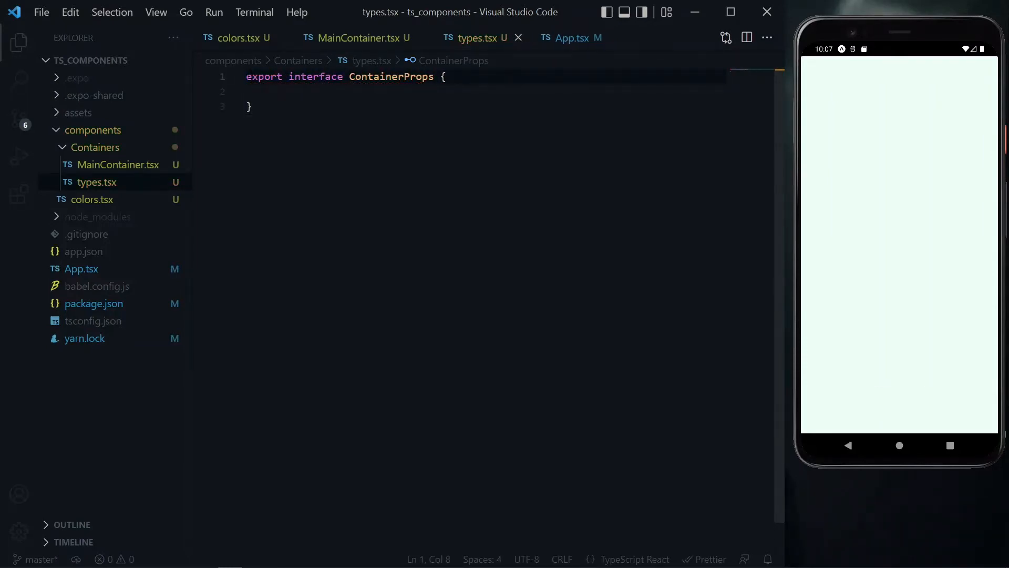
pyautogui.click(303, 92)
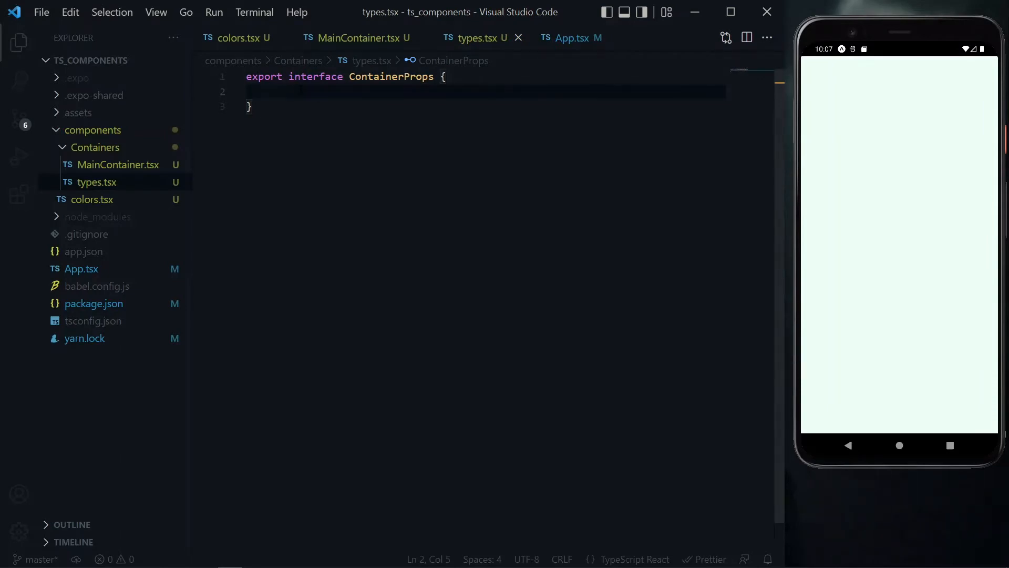
pyautogui.write('chil')
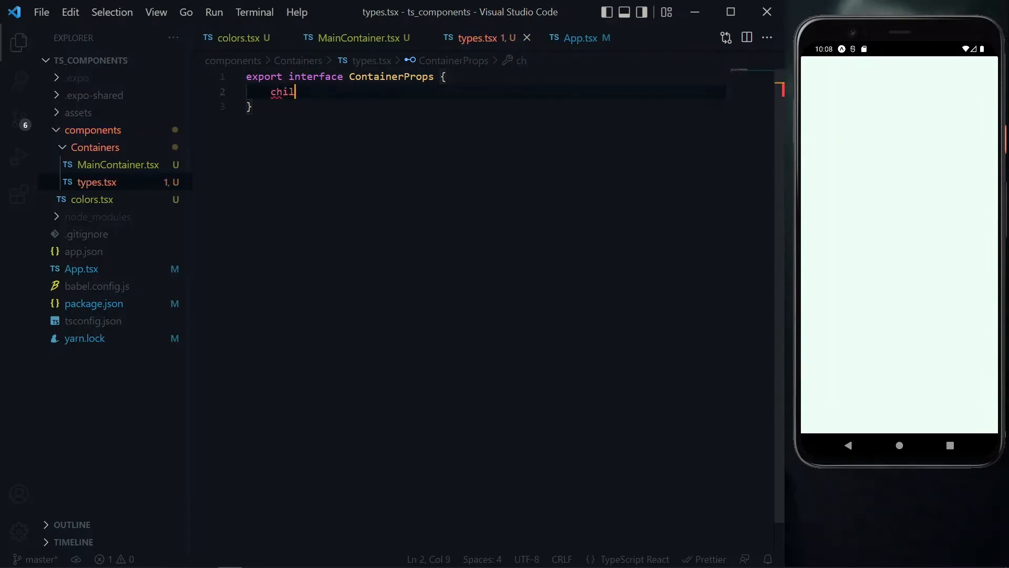
pyautogui.write('dren:')
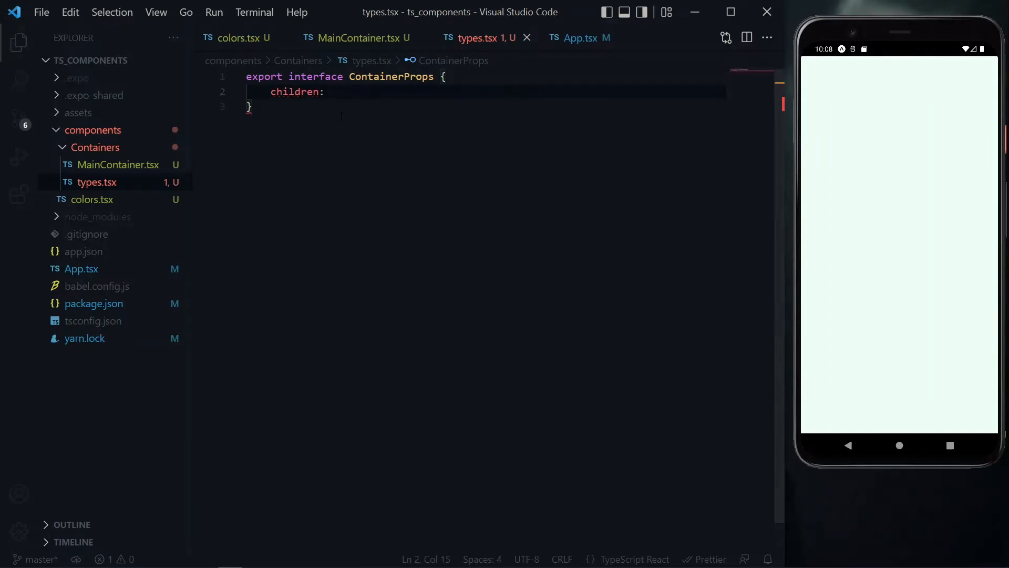
pyautogui.write('import {RE')
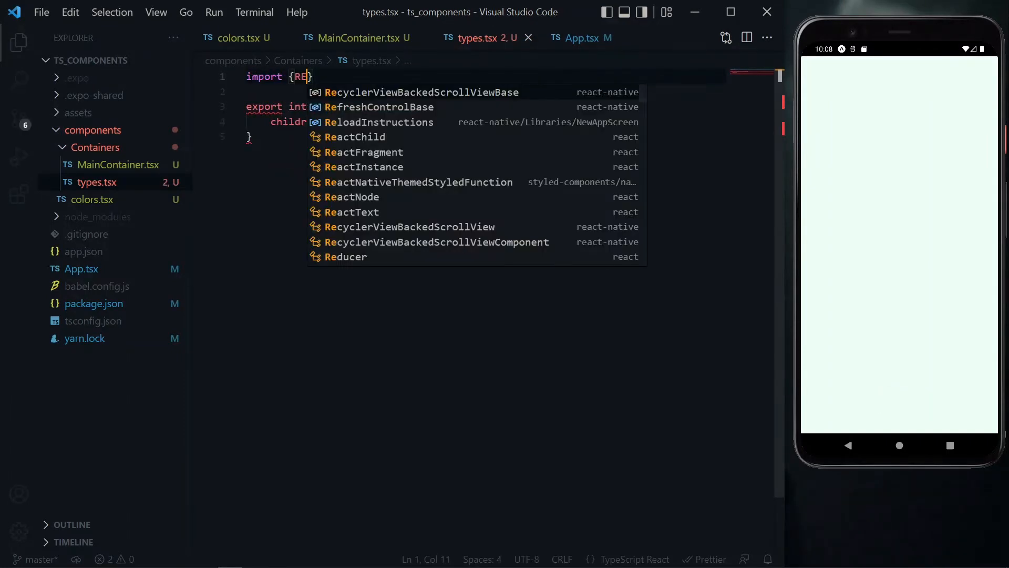
pyautogui.click(352, 196)
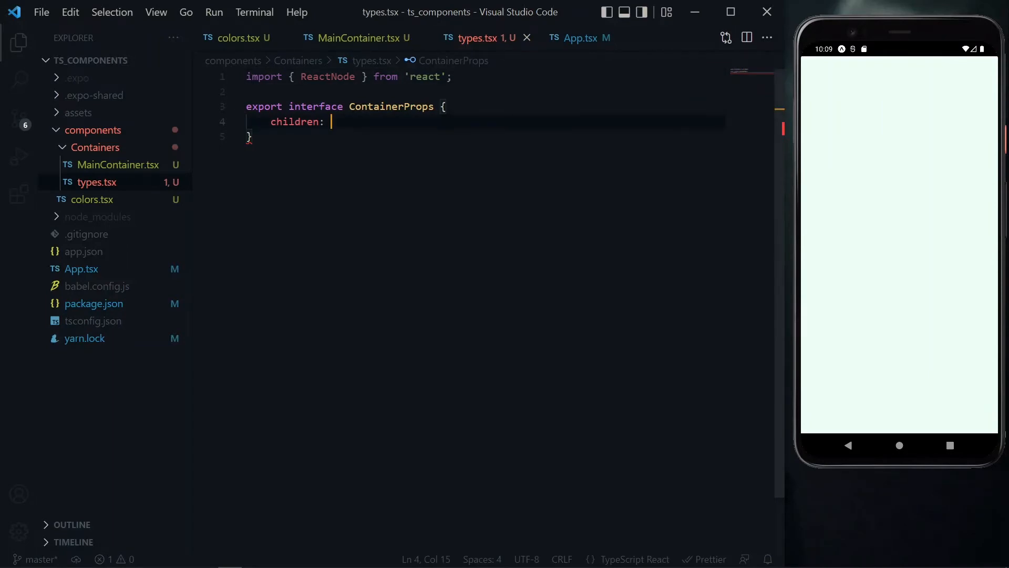
pyautogui.write('ReactNode')
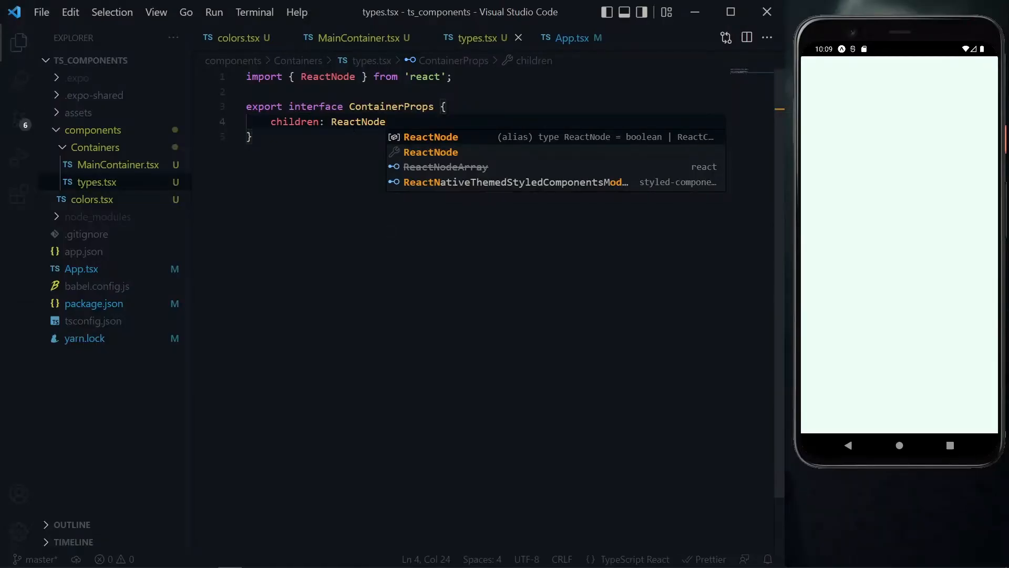
# Add optional style: StyleProp<ViewStyle> to ContainerProps, importing both types from react-native
pyautogui.press('enter')
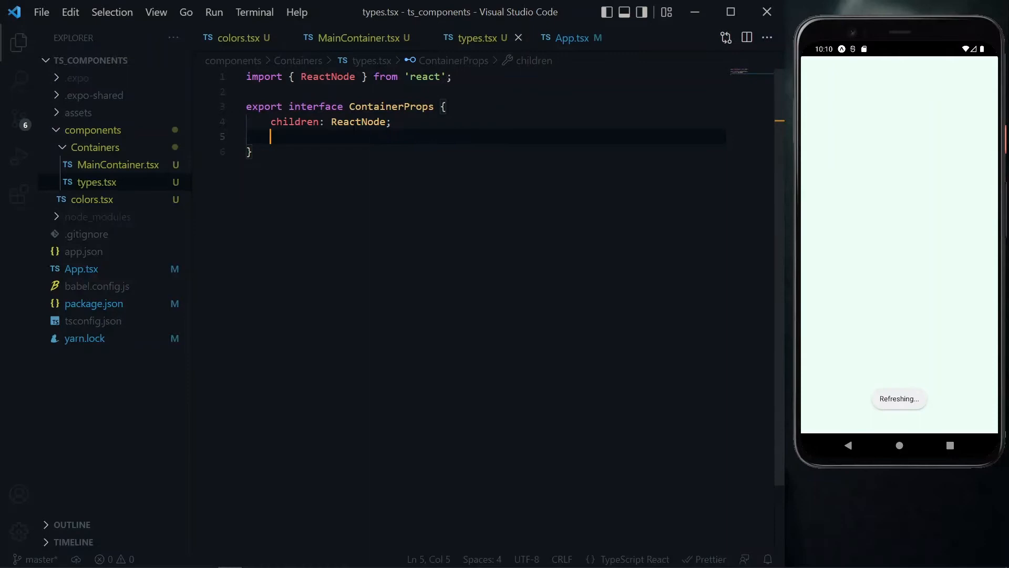
pyautogui.write('style:')
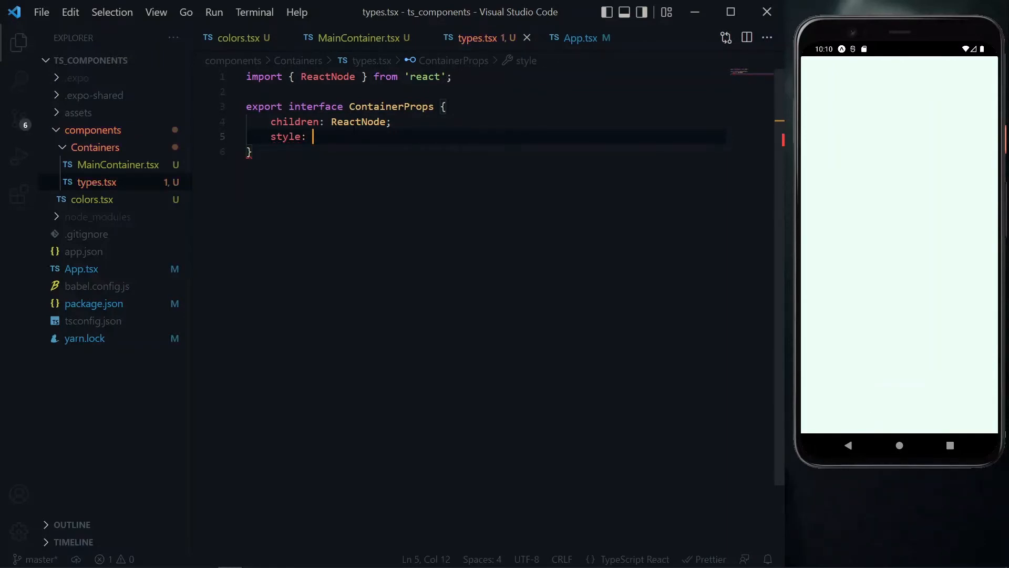
pyautogui.write('import {St')
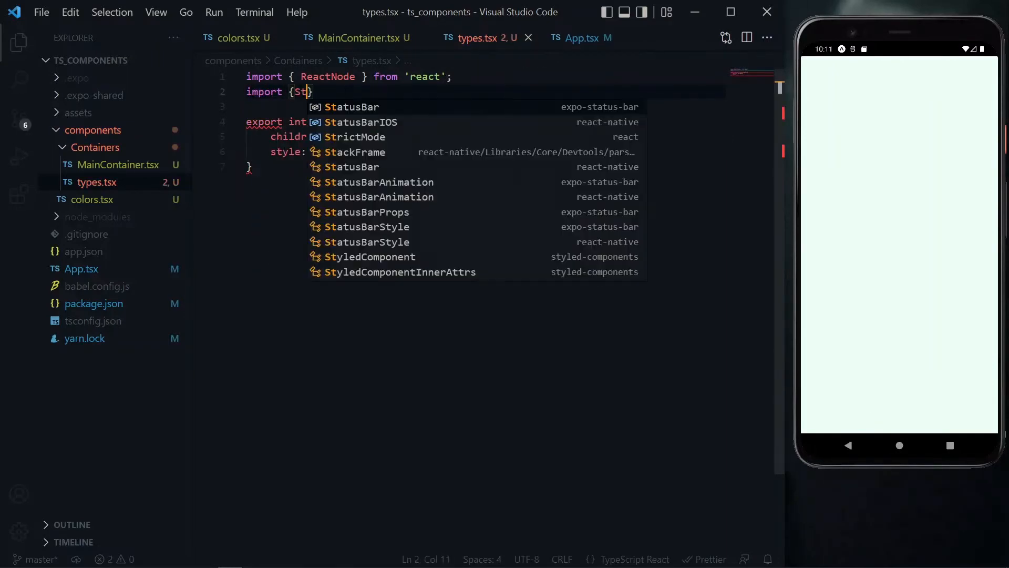
pyautogui.write('StyleProp, ViewStyle')
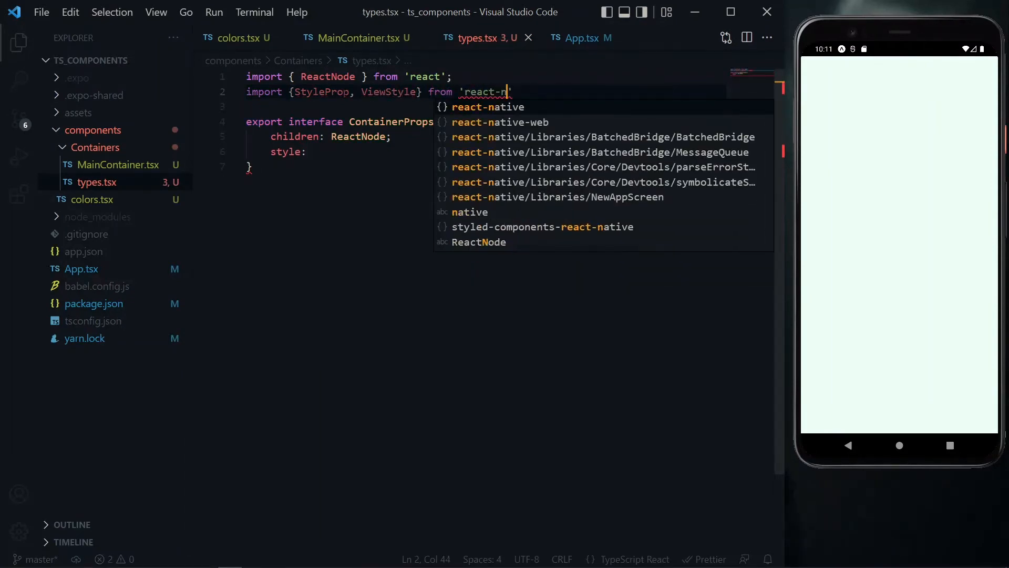
pyautogui.write('Style')
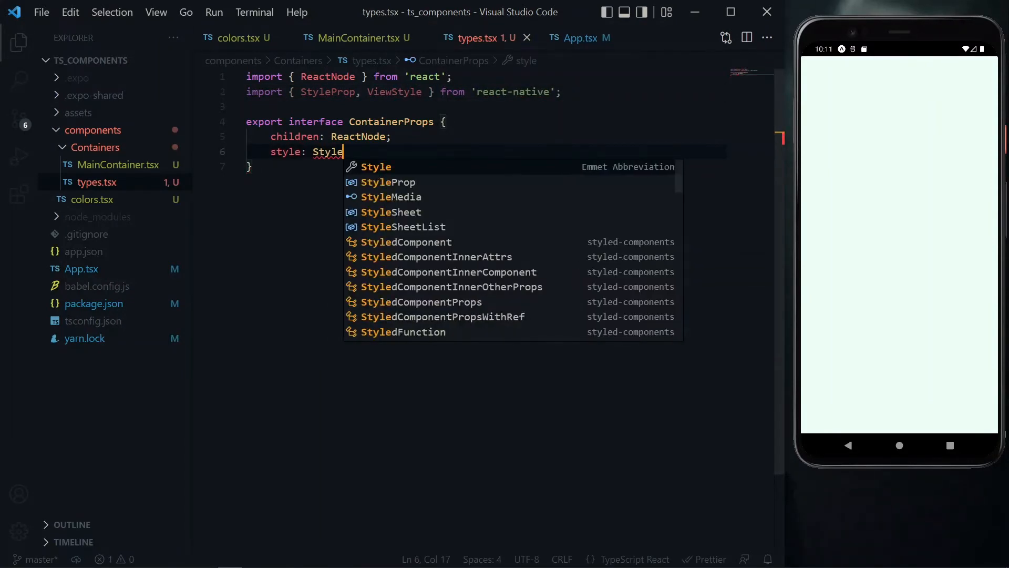
pyautogui.write('Prop<')
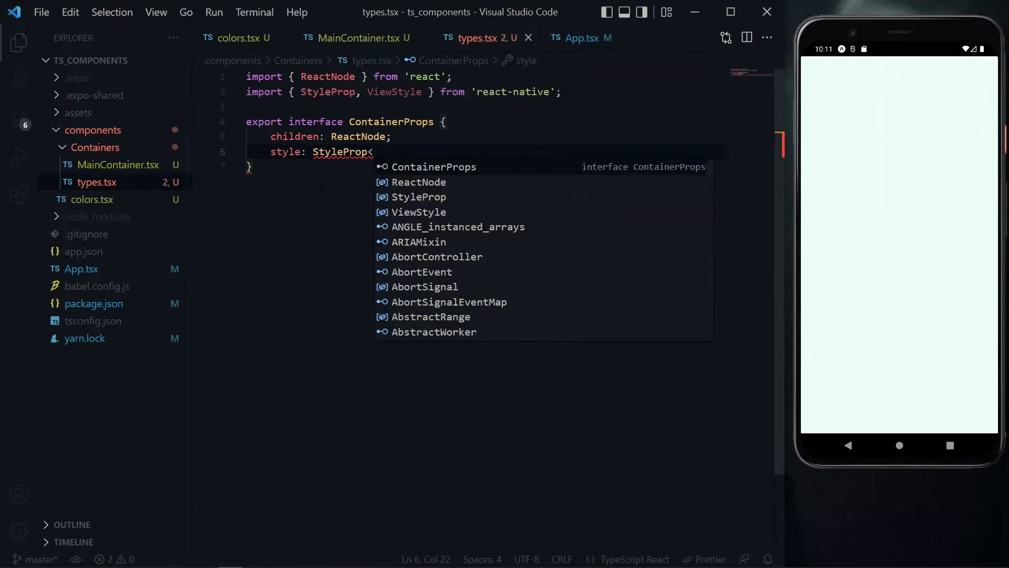
pyautogui.write('ViewStyle>')
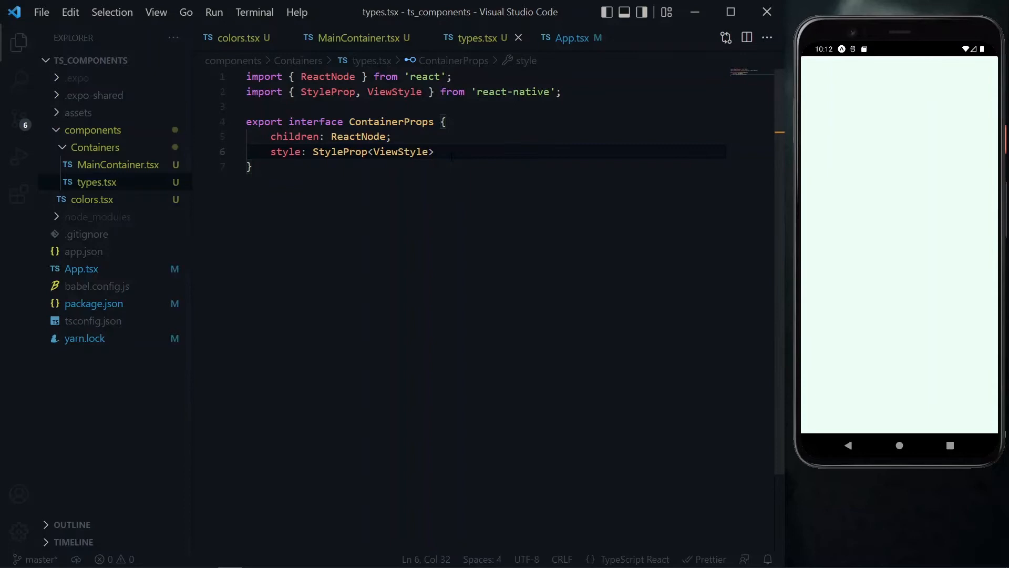
pyautogui.write(';')
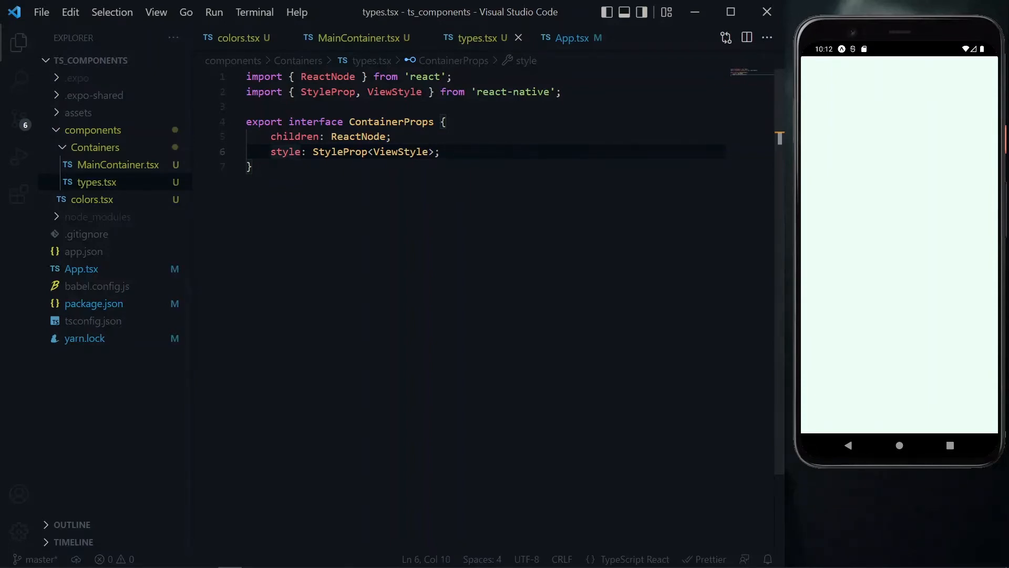
pyautogui.write('?')
pyautogui.write('i')
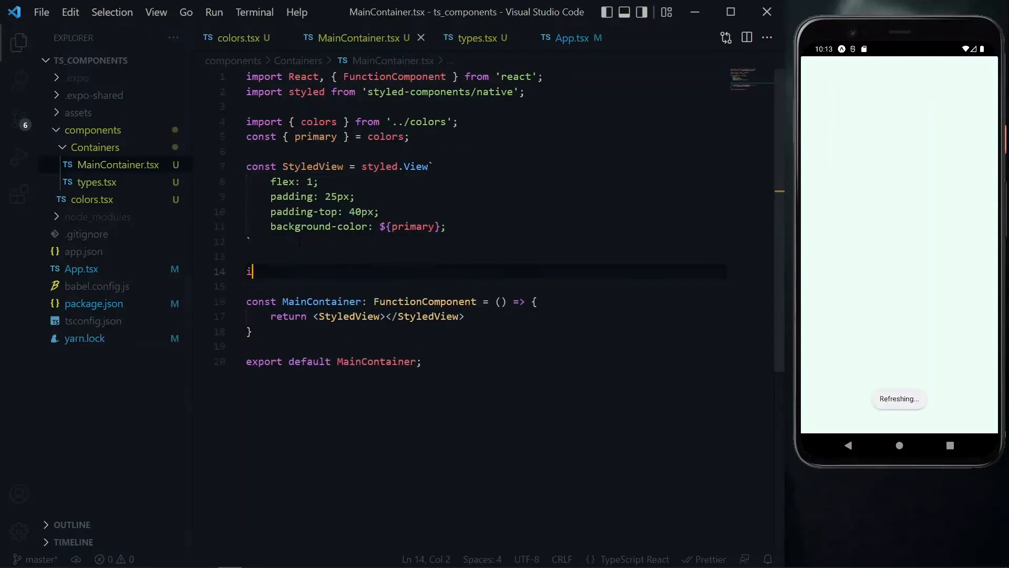
# Import ContainerProps from './types' and type MainContainer as FunctionComponent<ContainerProps>
pyautogui.write("mport { ContainerProps } from './types';")
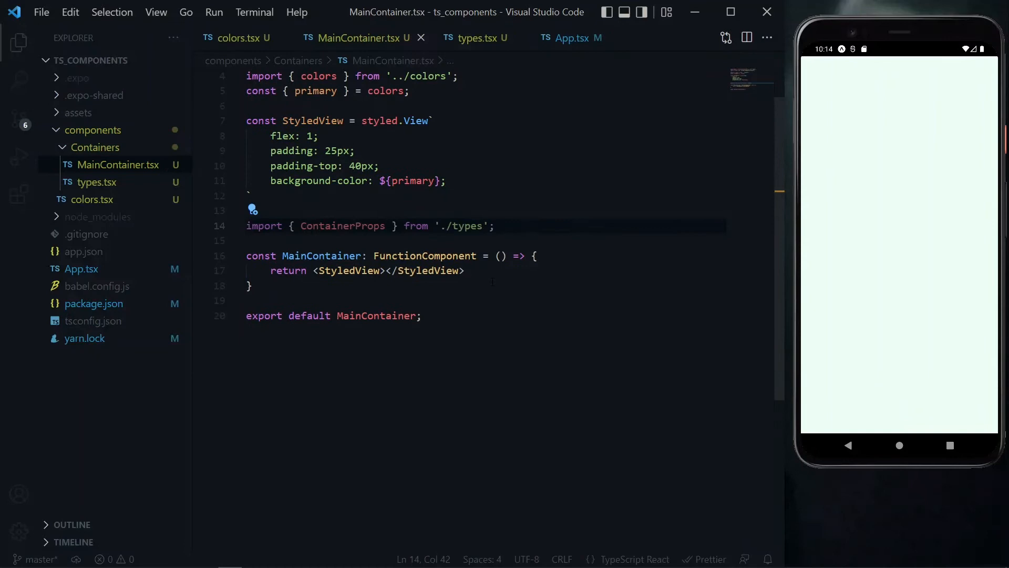
pyautogui.write('<C')
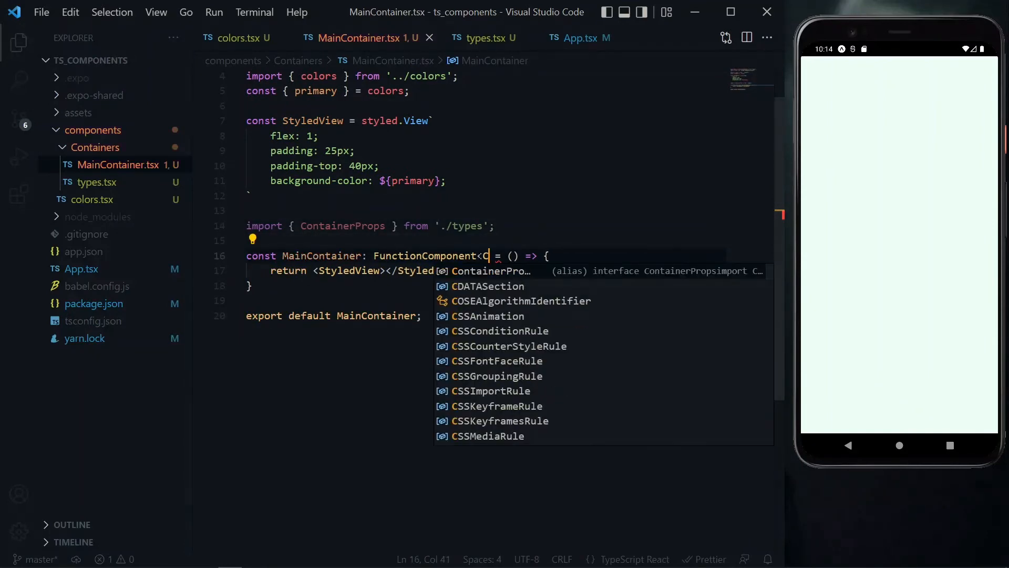
pyautogui.write('ontainerProps>')
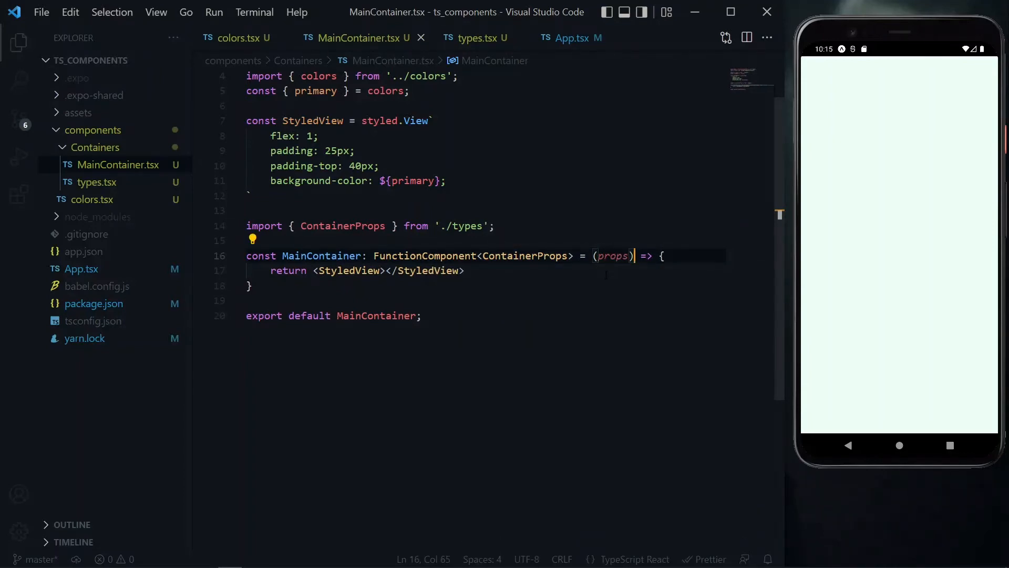
# Render {props.children} inside StyledView with style={props.style}
pyautogui.write('{props.children')
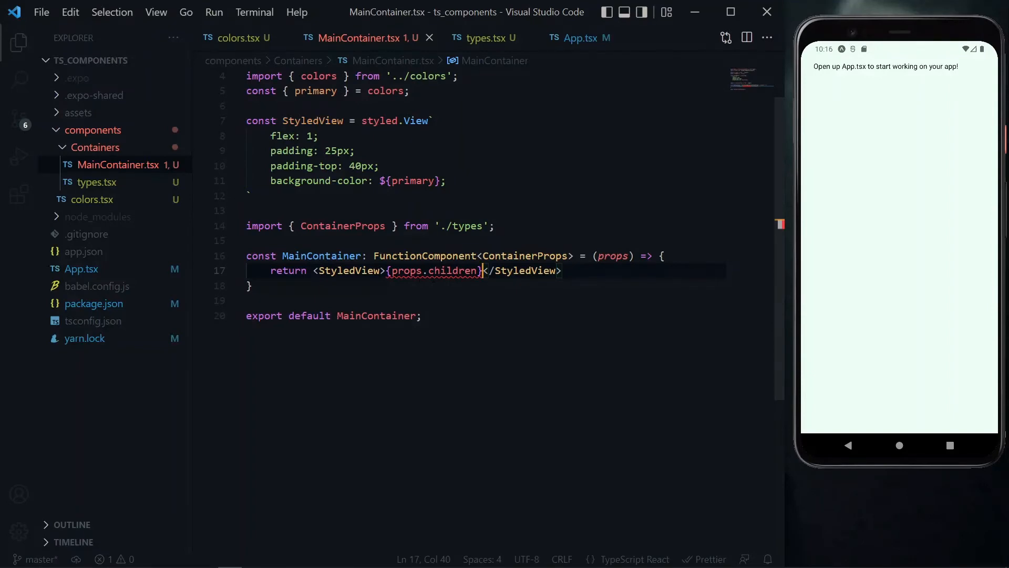
pyautogui.write('style={}')
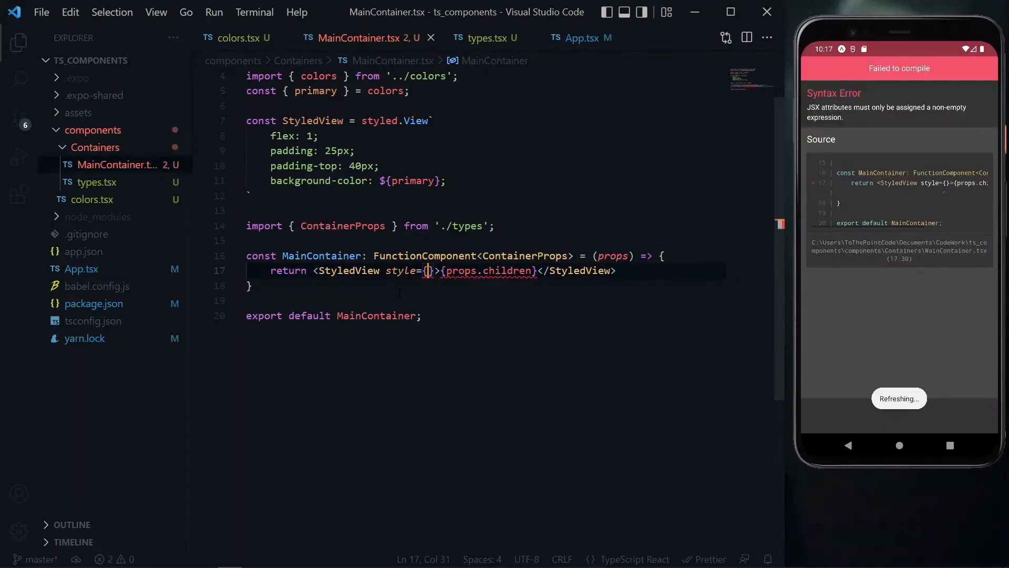
pyautogui.write('props.style')
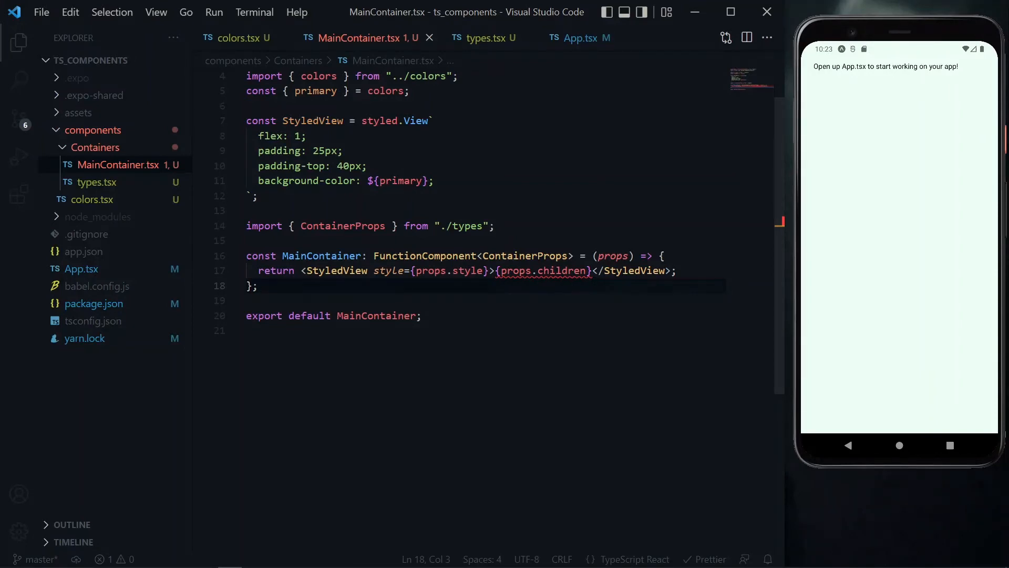
pyautogui.click(94, 303)
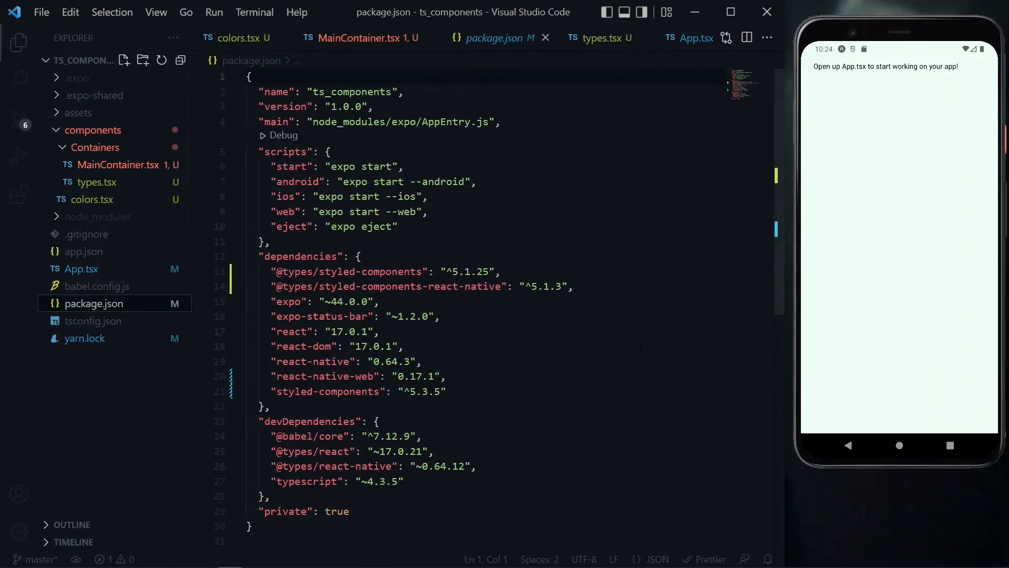
pyautogui.scroll(-3)
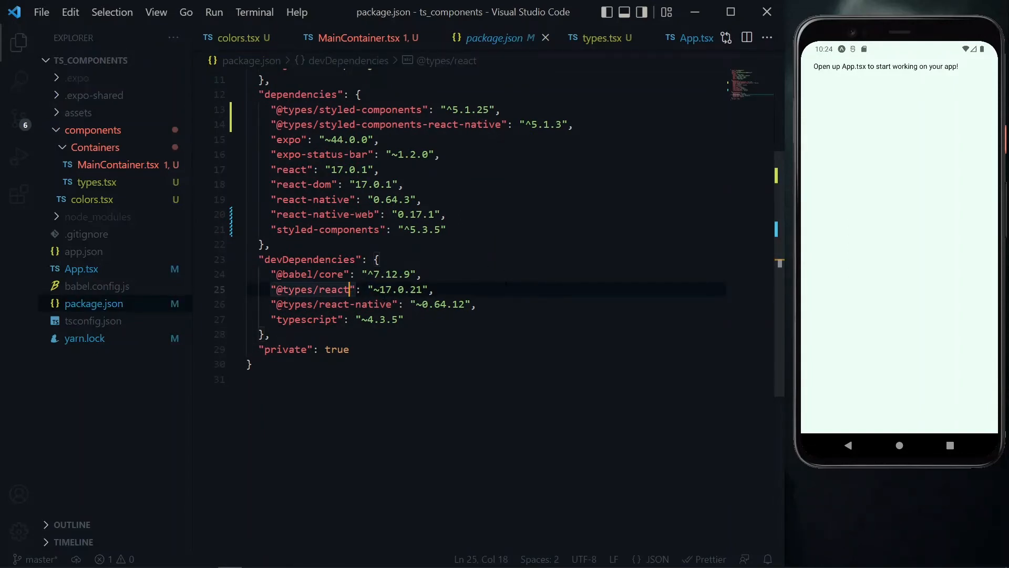
pyautogui.write('~18.')
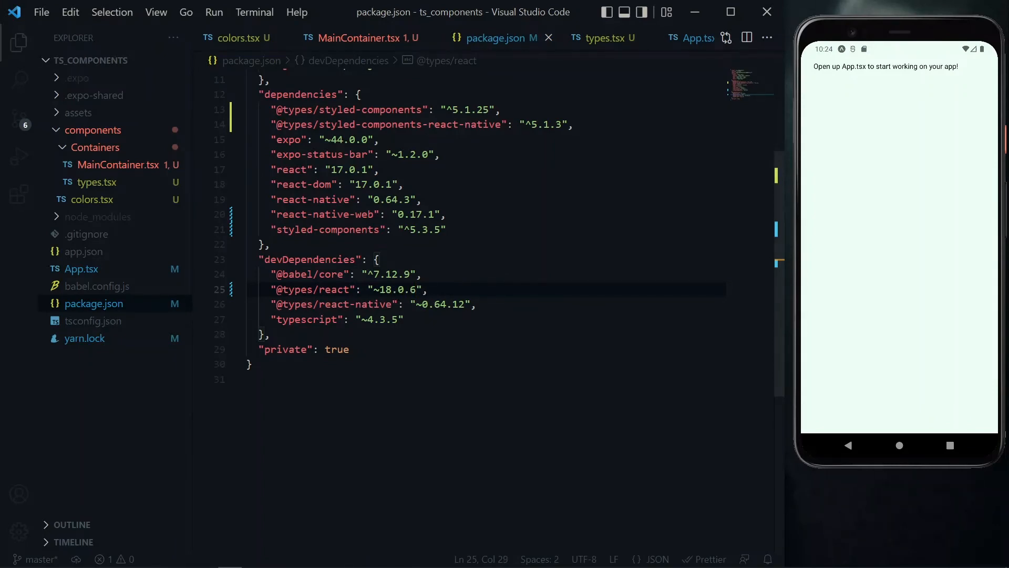
pyautogui.click(255, 12)
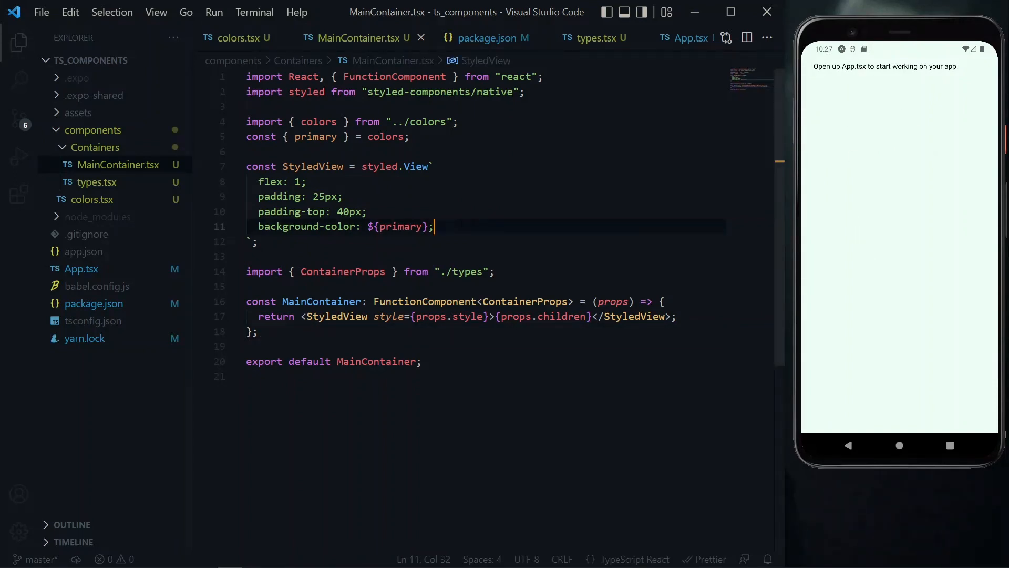
# Add justify-content: center and align-items: center to the StyledView styles
pyautogui.write('justify-content: center;')
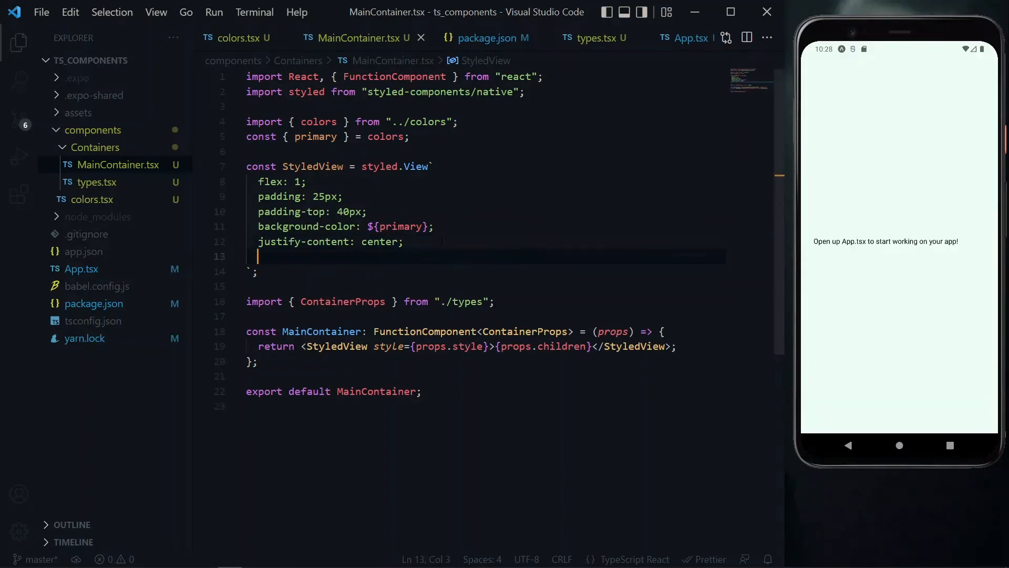
pyautogui.write('align-items: c')
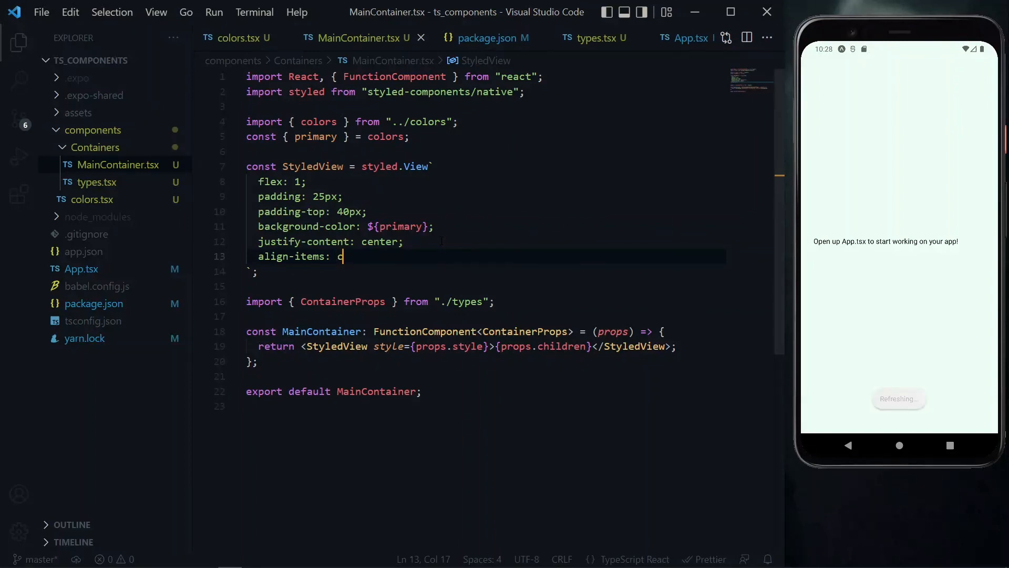
pyautogui.write('enter;')
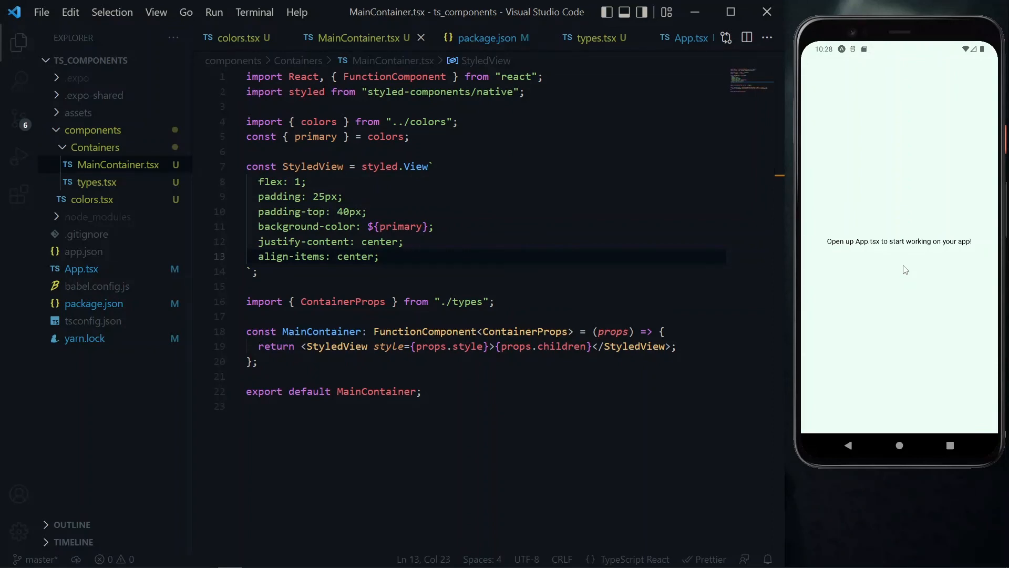
pyautogui.moveTo(921, 289)
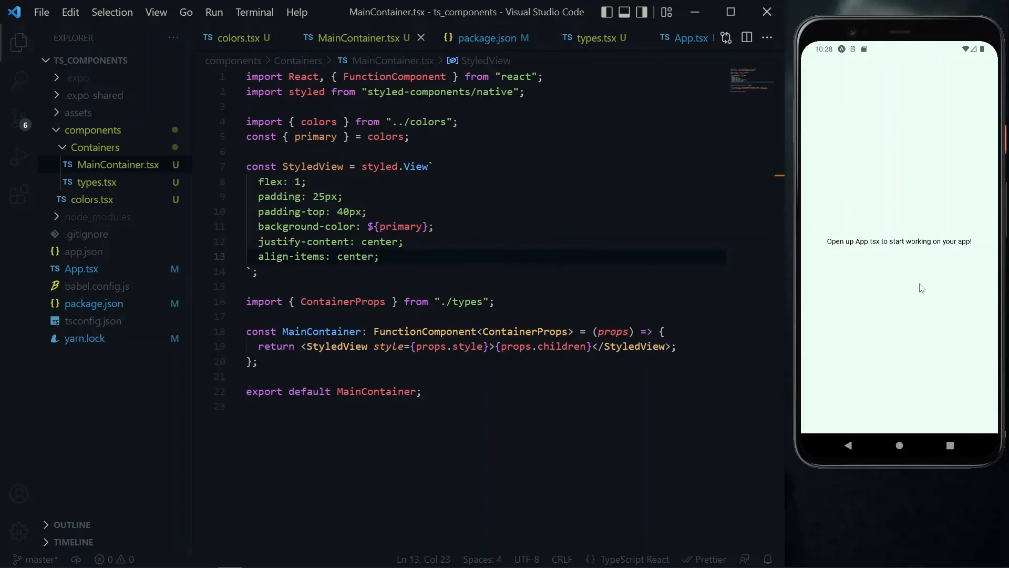